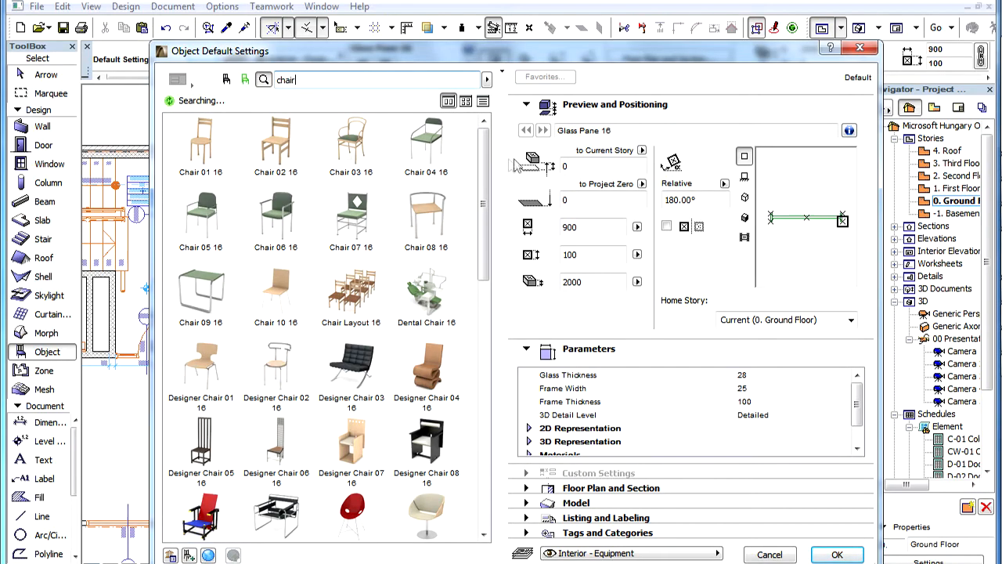
mouse_move(515, 189)
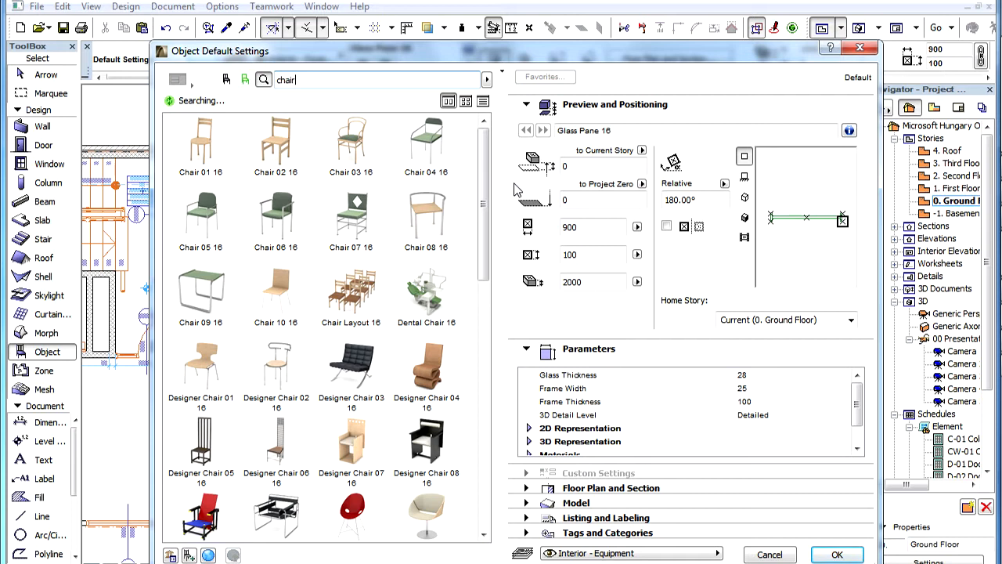
mouse_move(351, 294)
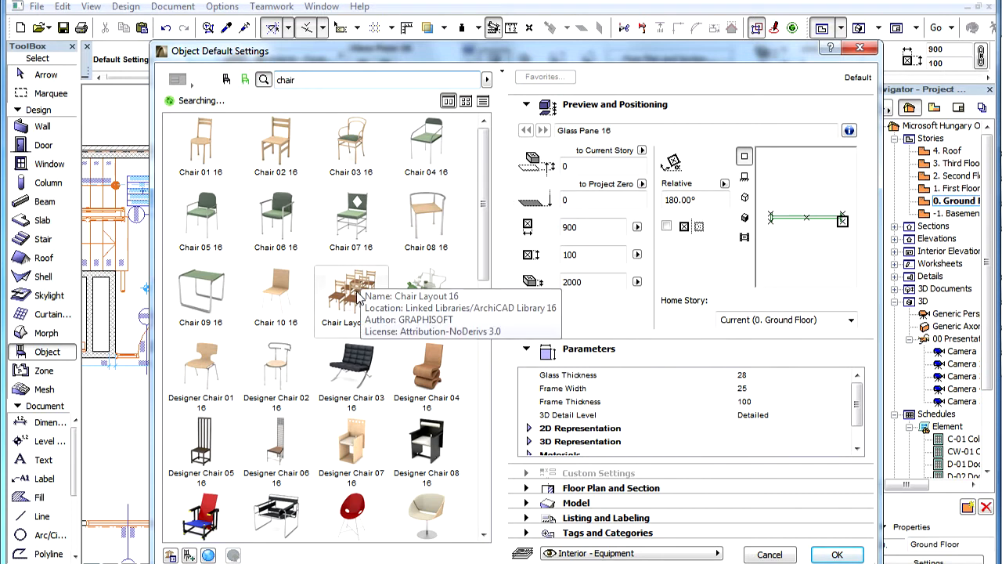
- Choose Chair Layout 16 from the chair search results as the default object
left_click(351, 294)
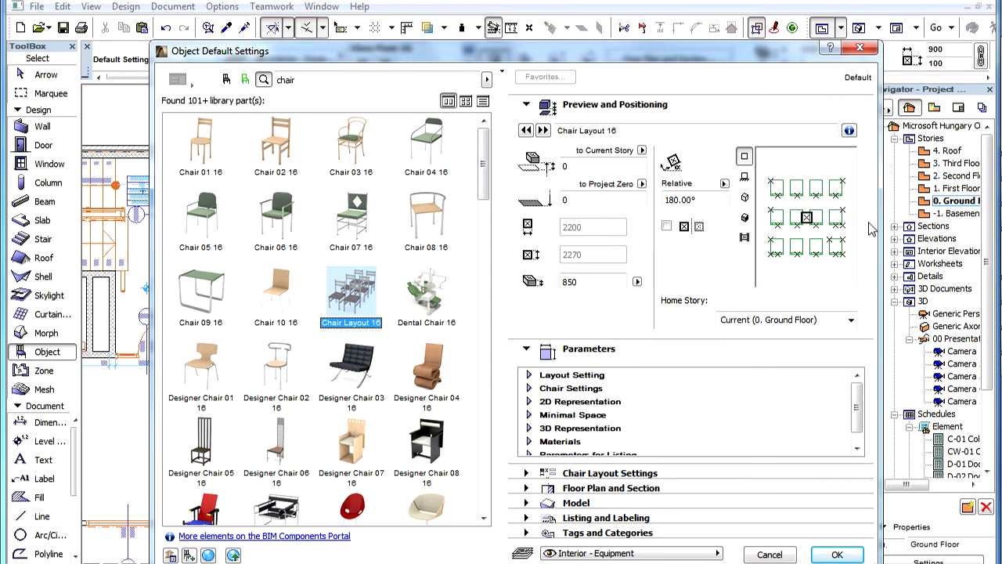
mouse_move(858, 141)
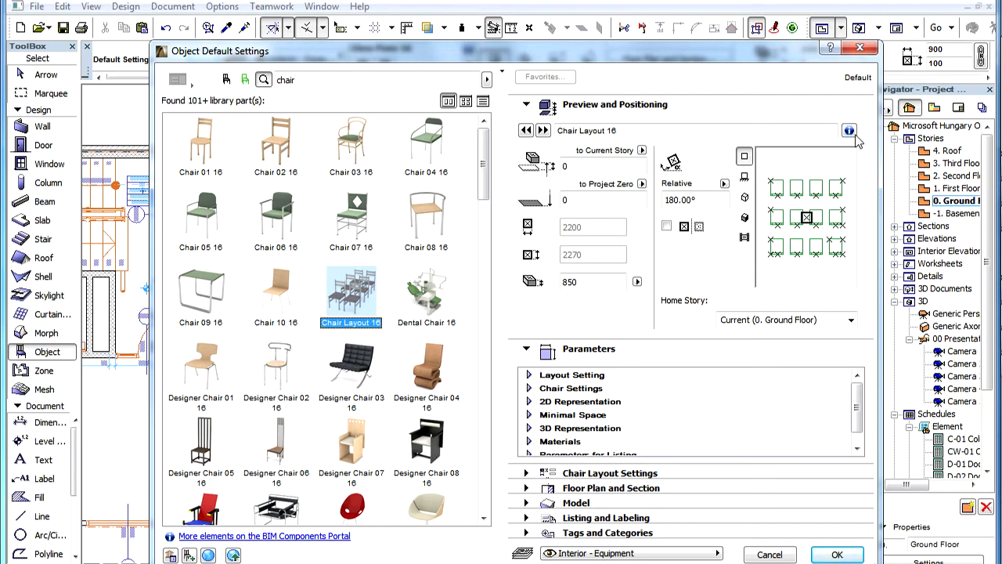
mouse_move(849, 130)
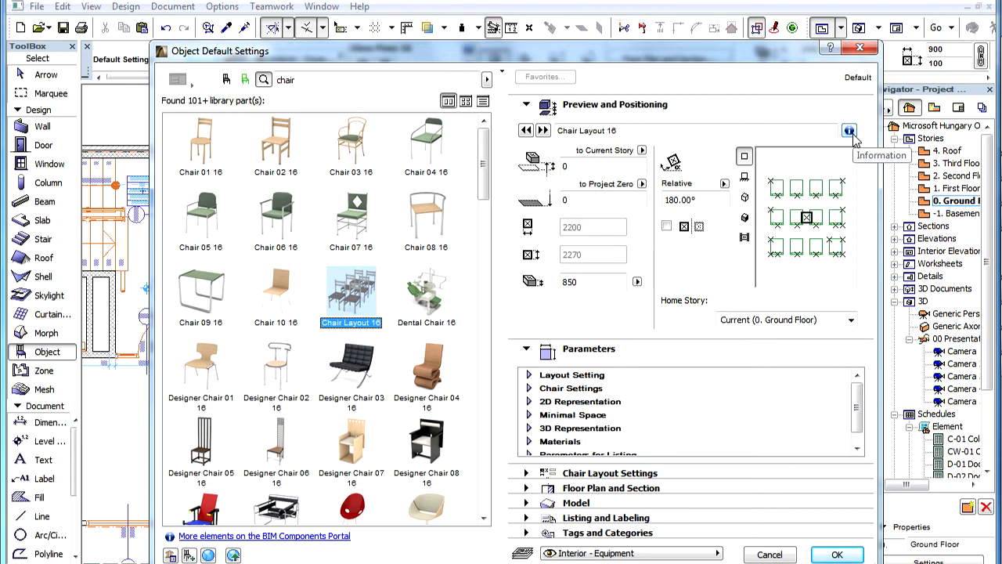
mouse_move(849, 130)
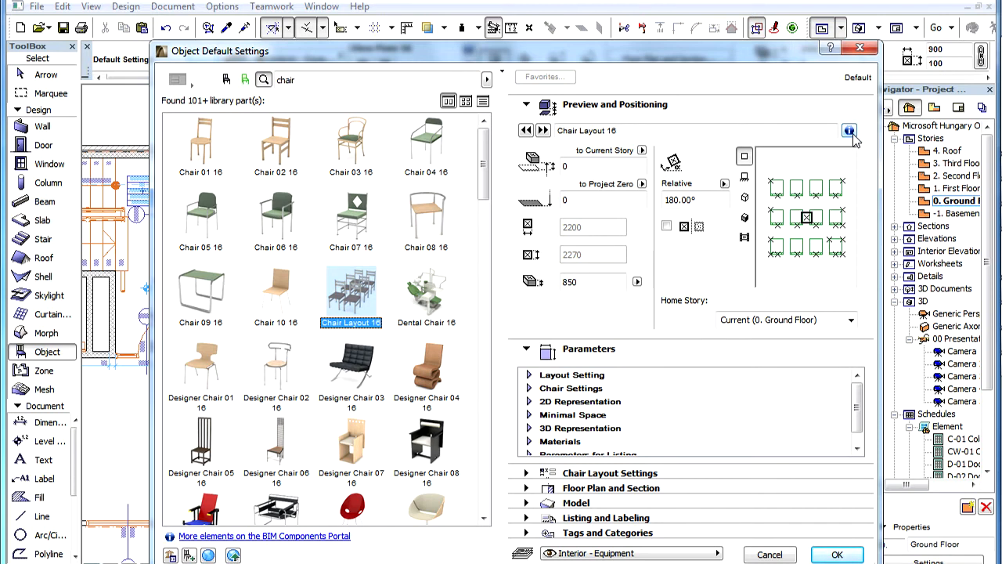
left_click(848, 130)
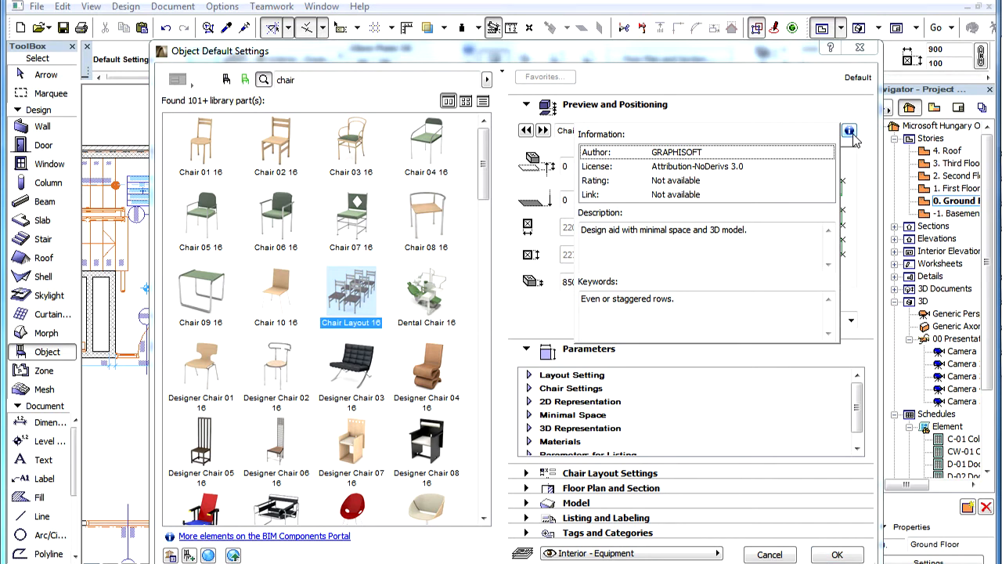
mouse_move(814, 154)
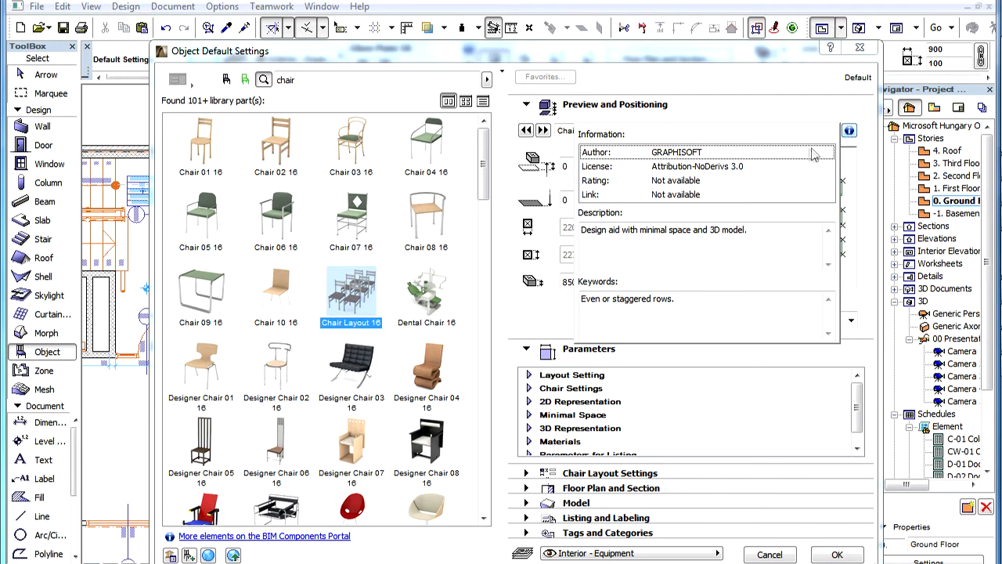
left_click(704, 152)
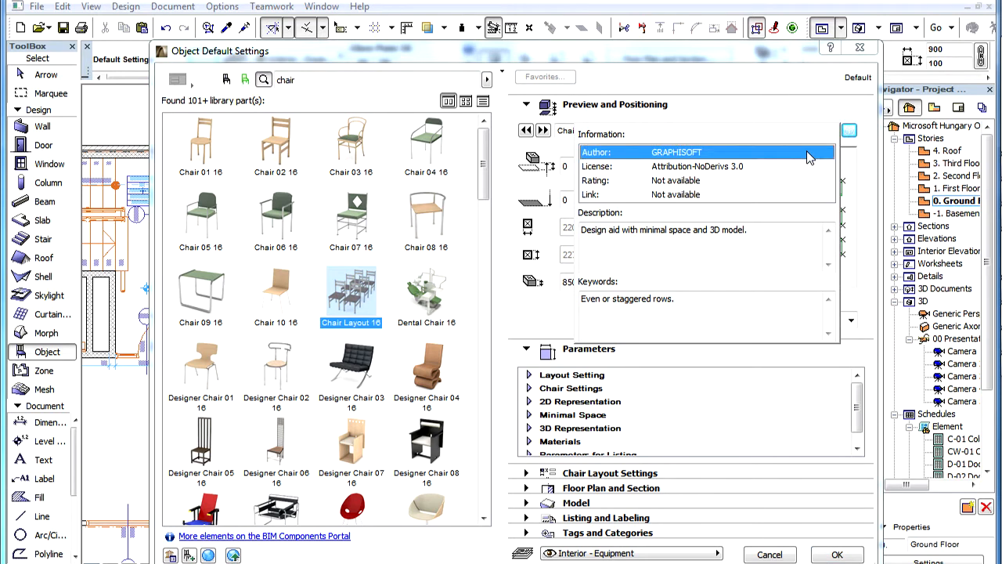
left_click(705, 166)
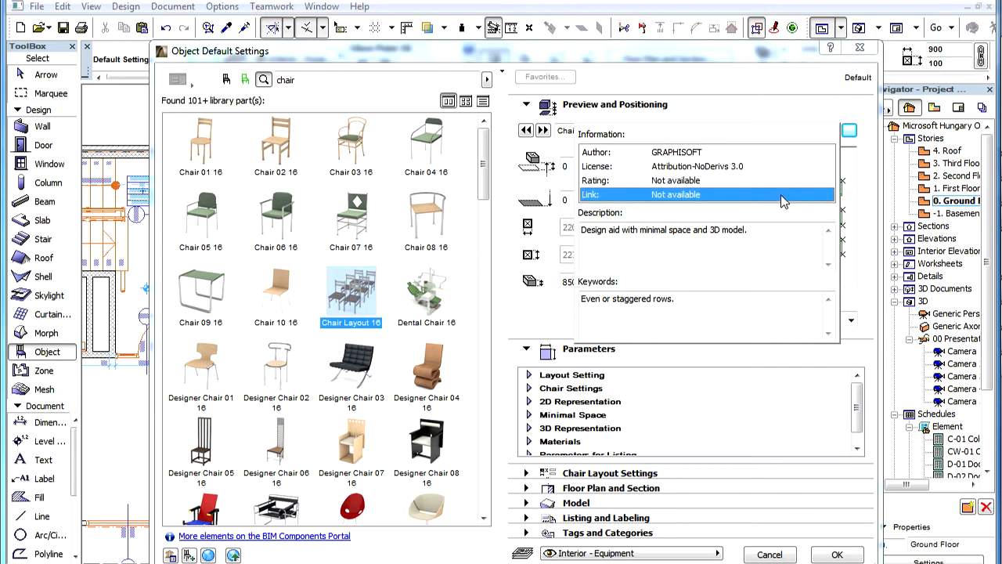
double_click(728, 229)
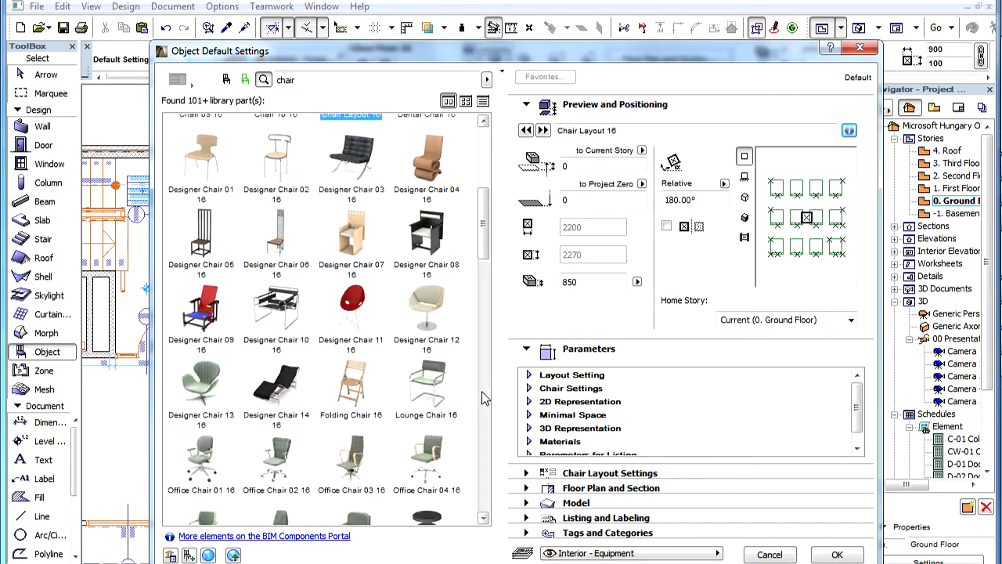
- Select Chair Getsuen from the portal results and review its author, public domain license and rating
scroll("down", 3)
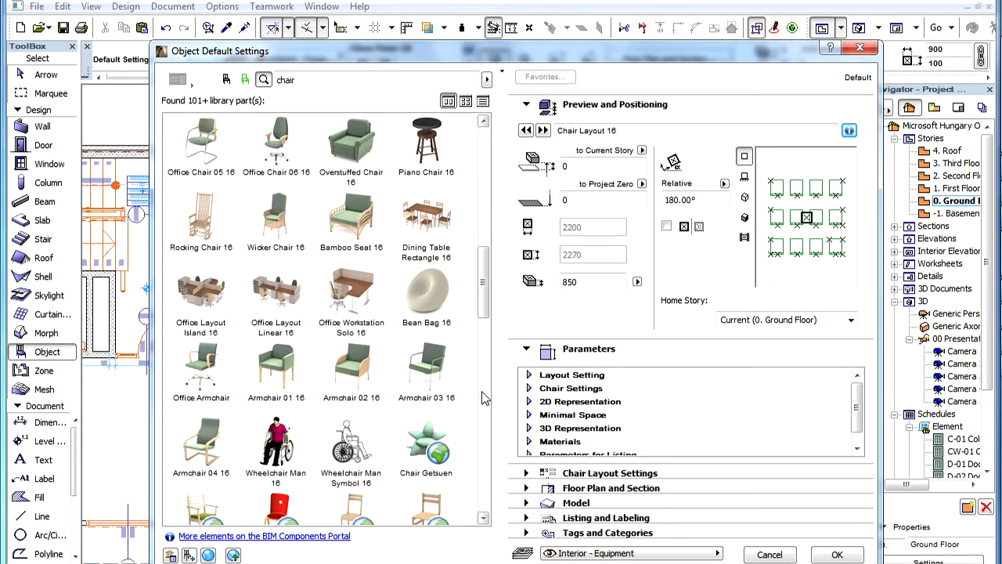
left_click(425, 439)
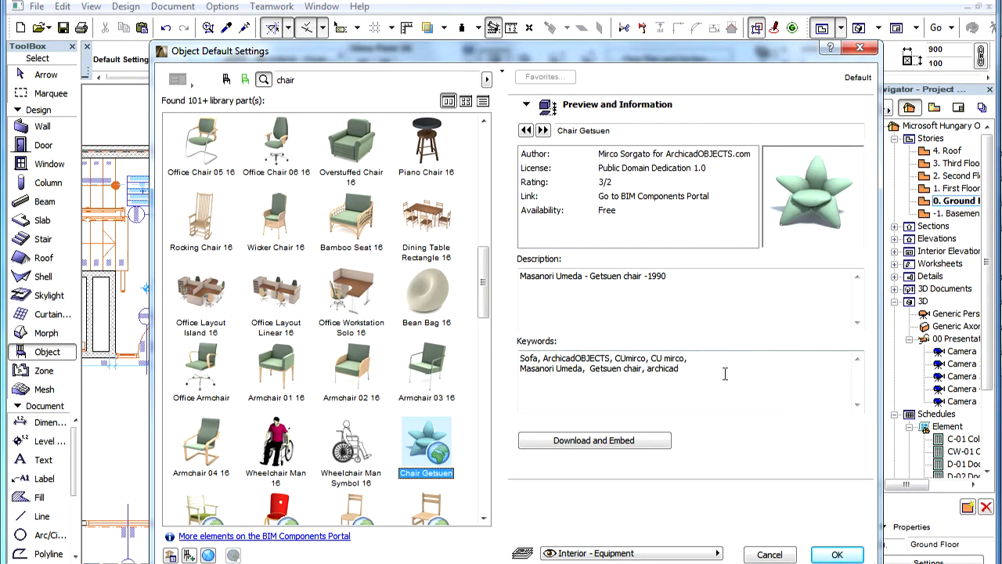
mouse_move(744, 155)
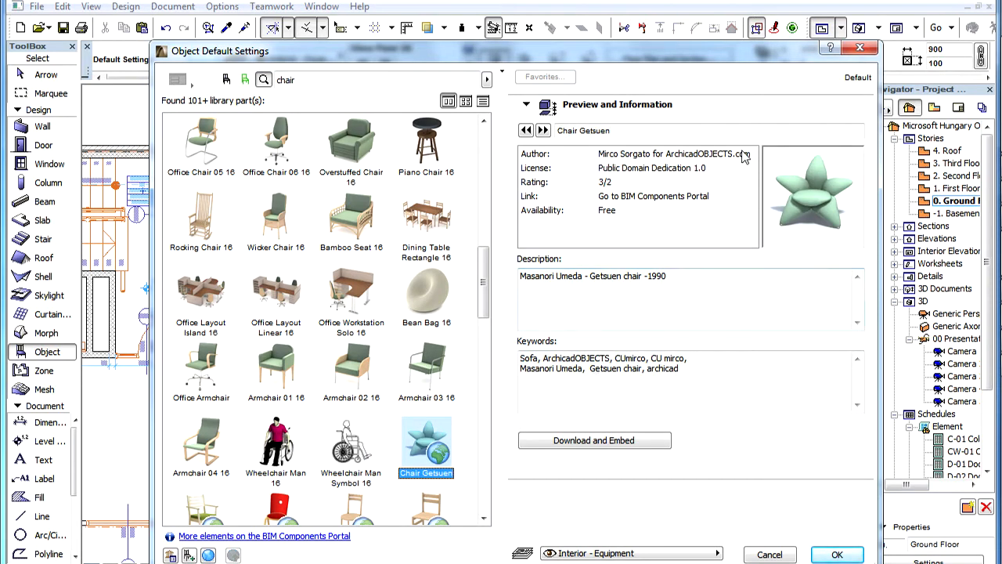
left_click(673, 153)
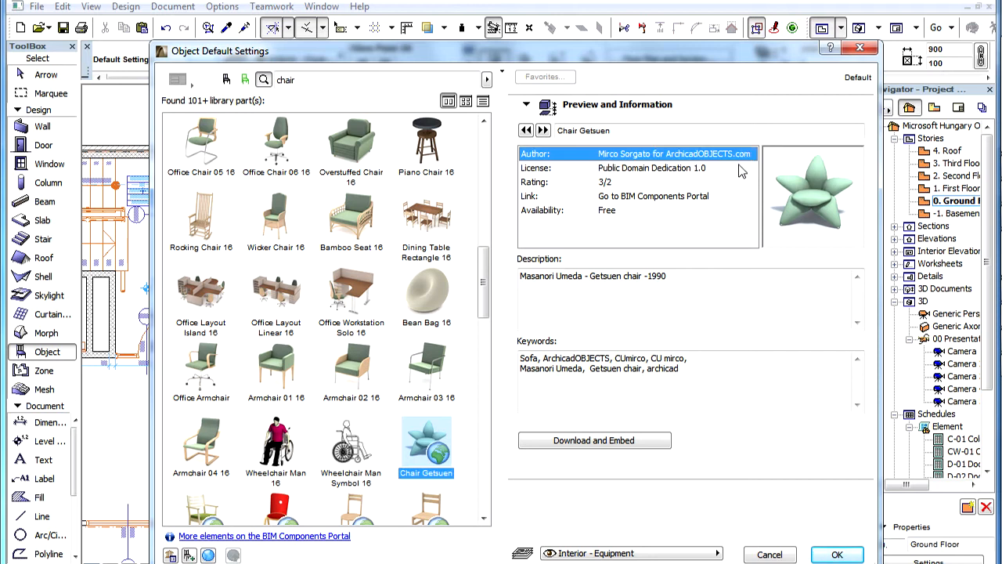
left_click(650, 168)
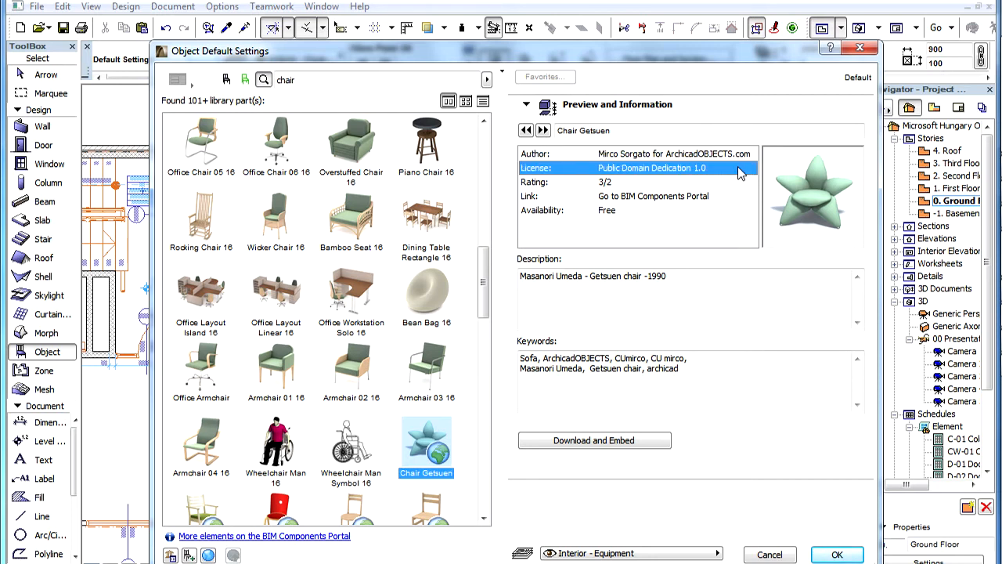
left_click(655, 181)
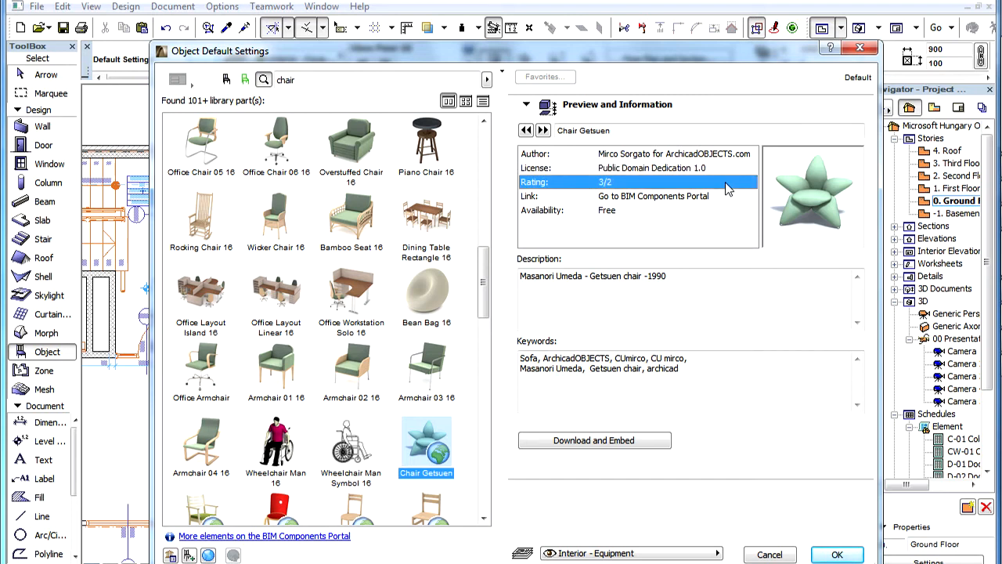
mouse_move(598, 191)
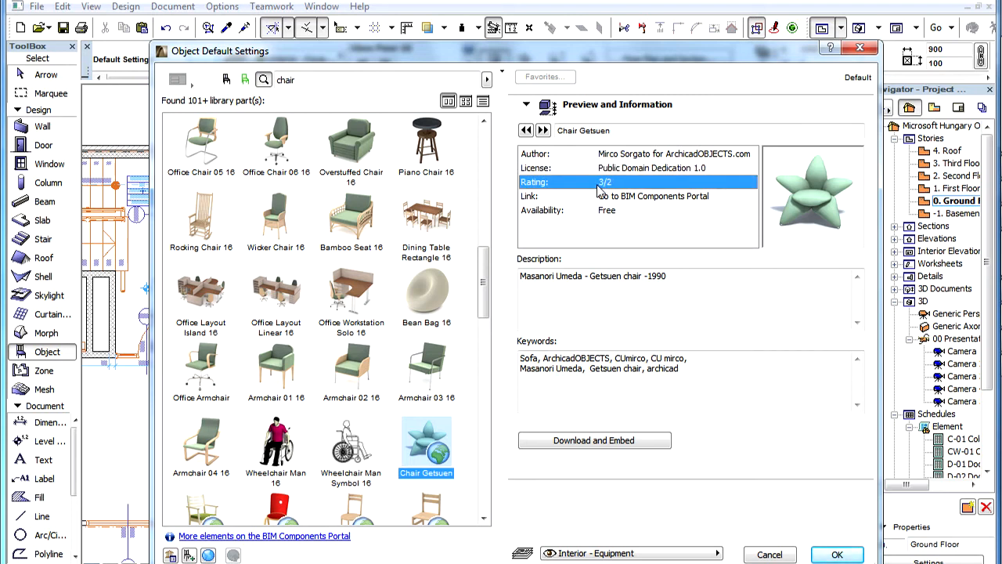
mouse_move(613, 191)
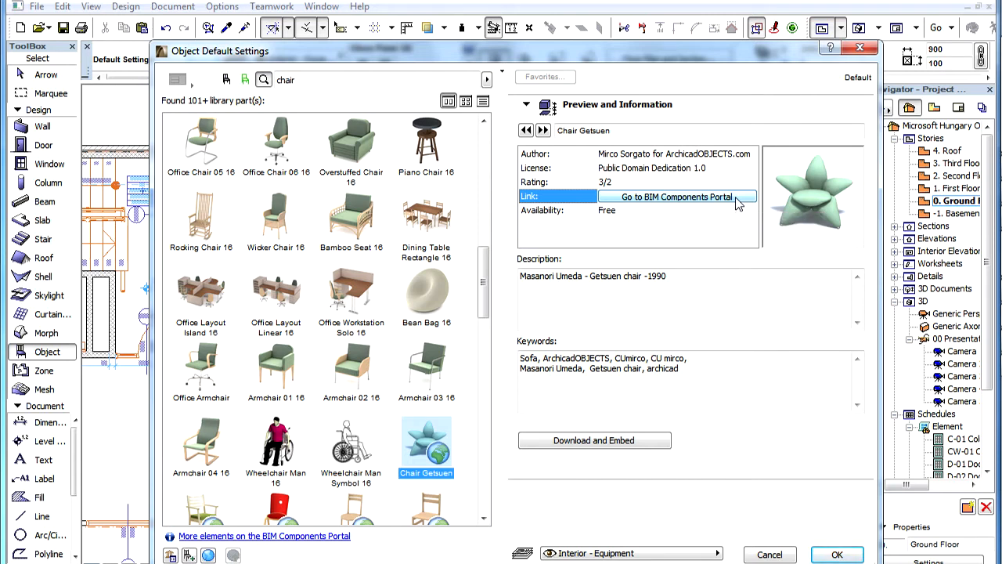
- View Chair Getsuen's page on BIMcomponents.com and rotate its 3D preview
left_click(675, 197)
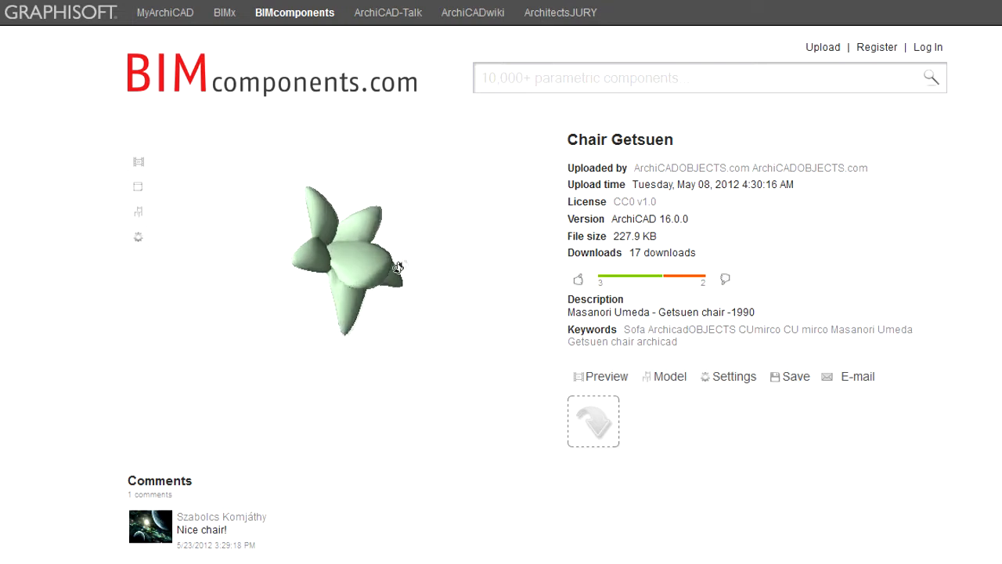
left_click_drag(398, 266, 260, 260)
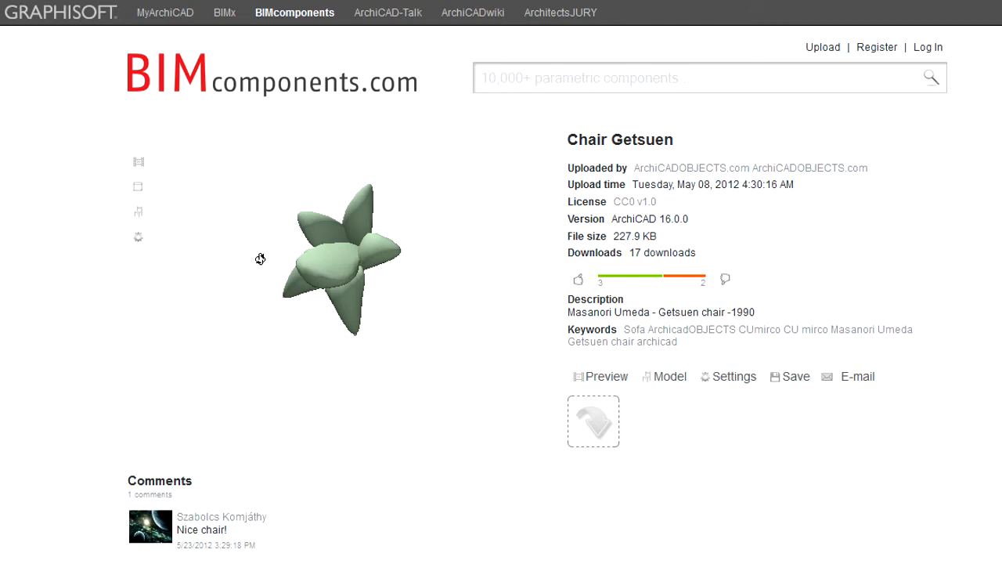
mouse_move(548, 248)
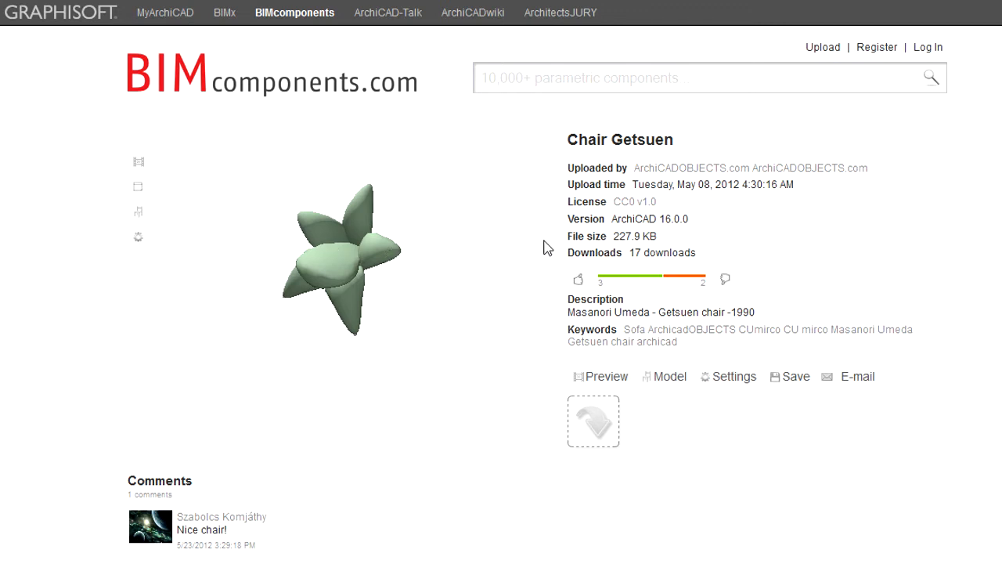
mouse_move(939, 22)
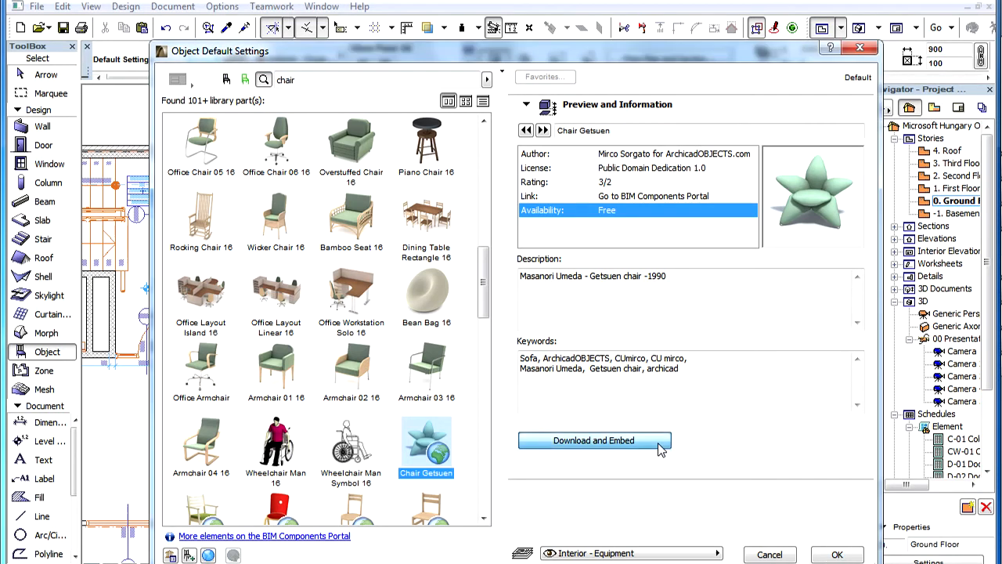
- Download Chair Getsuen and embed it in the project's Embedded Library
left_click(594, 440)
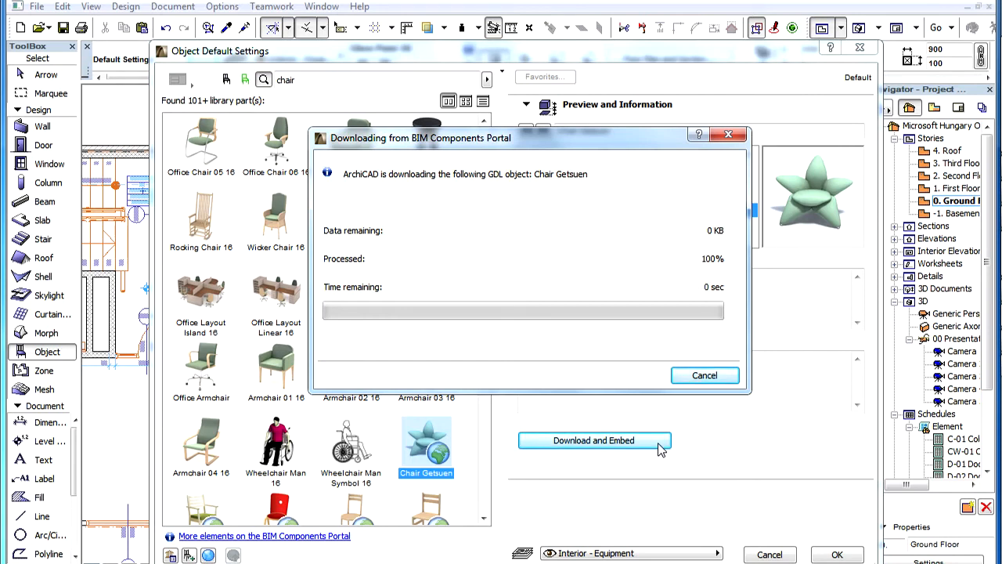
left_click(594, 440)
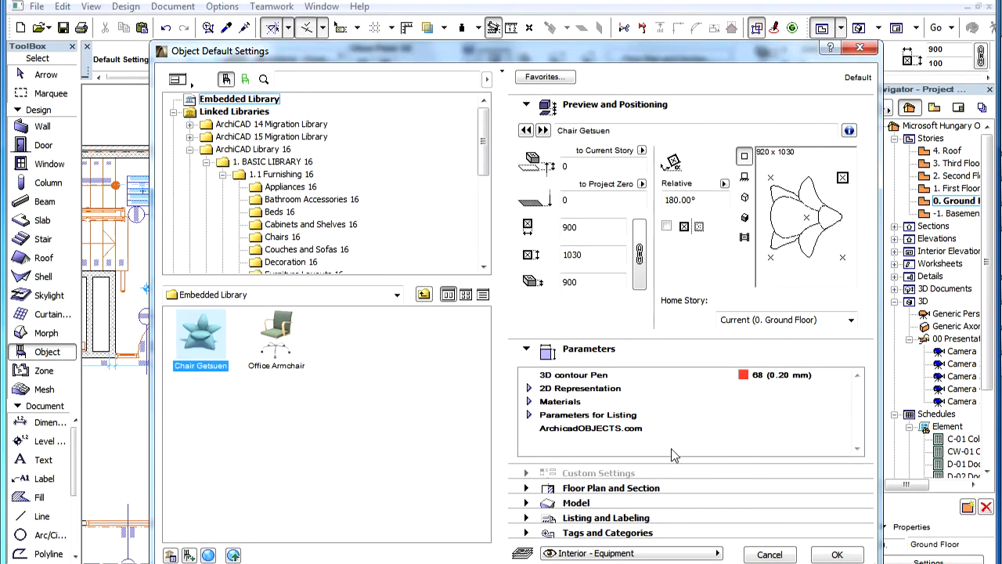
mouse_move(690, 453)
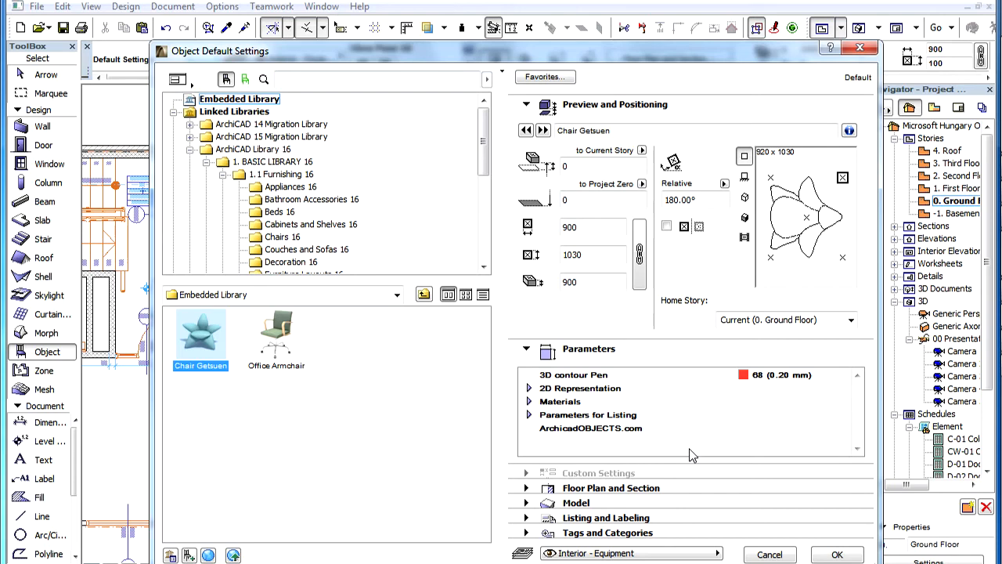